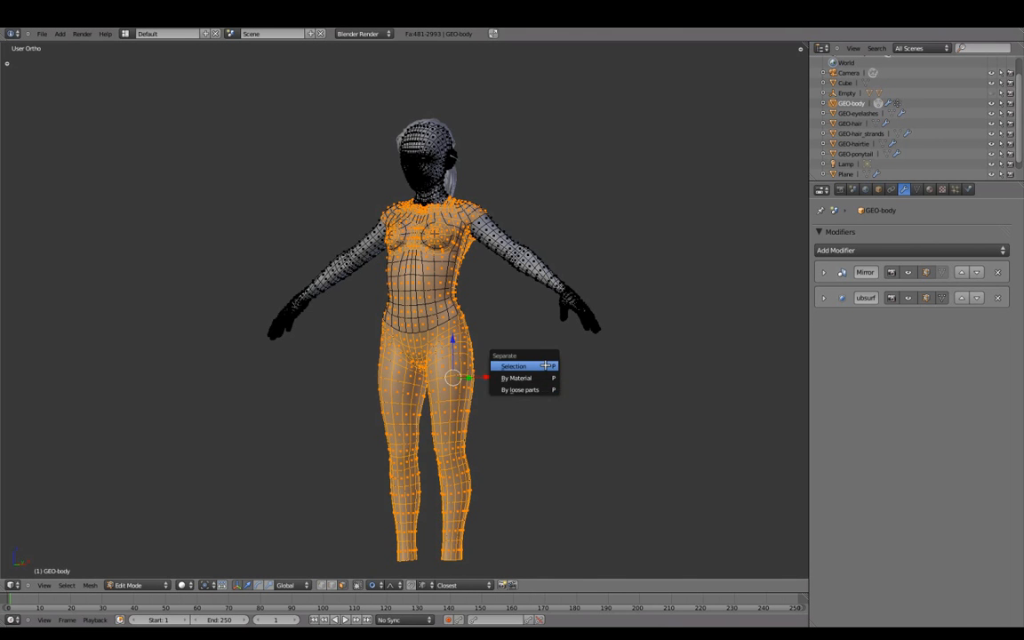
# - Separate the selected torso-and-legs faces of GEO-body into their own object, GEO-body.001
pyautogui.click(512, 366)
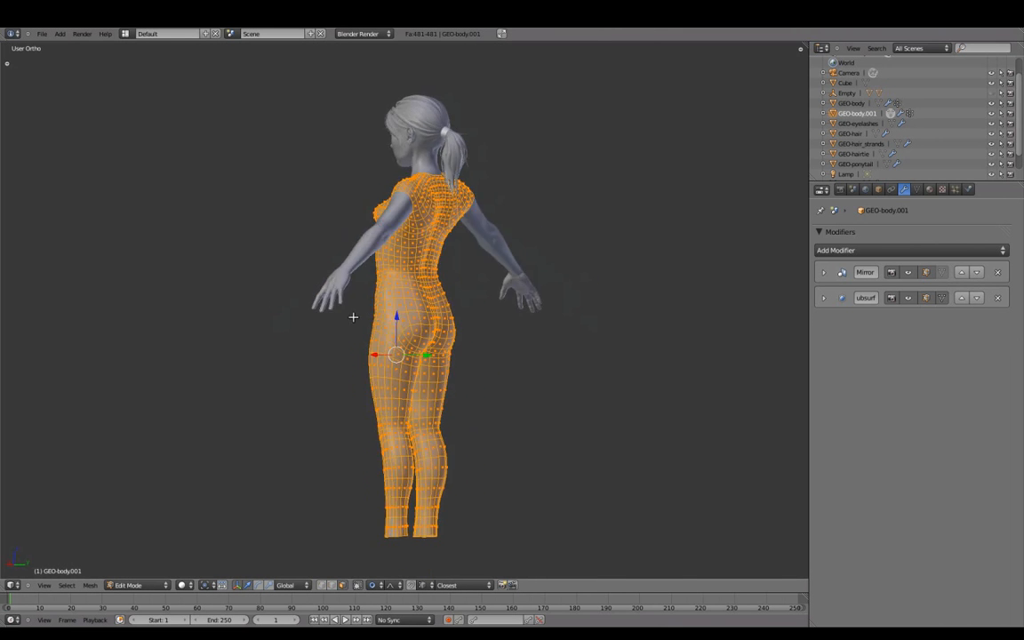
pyautogui.press('Tab')
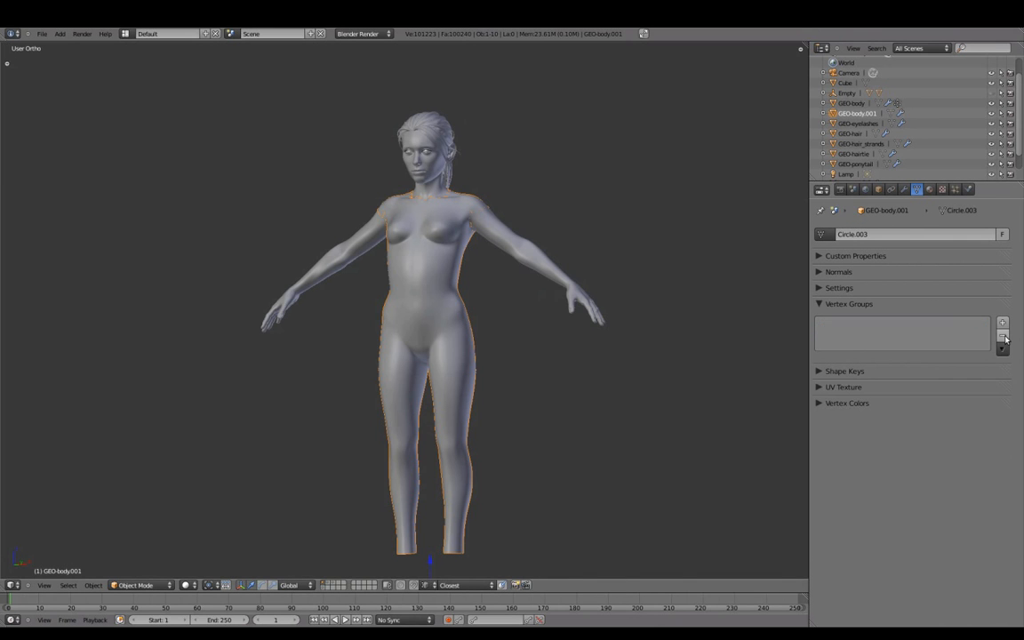
# - Remove the extra material slot so the new object carries only the clothing_col material
pyautogui.click(929, 190)
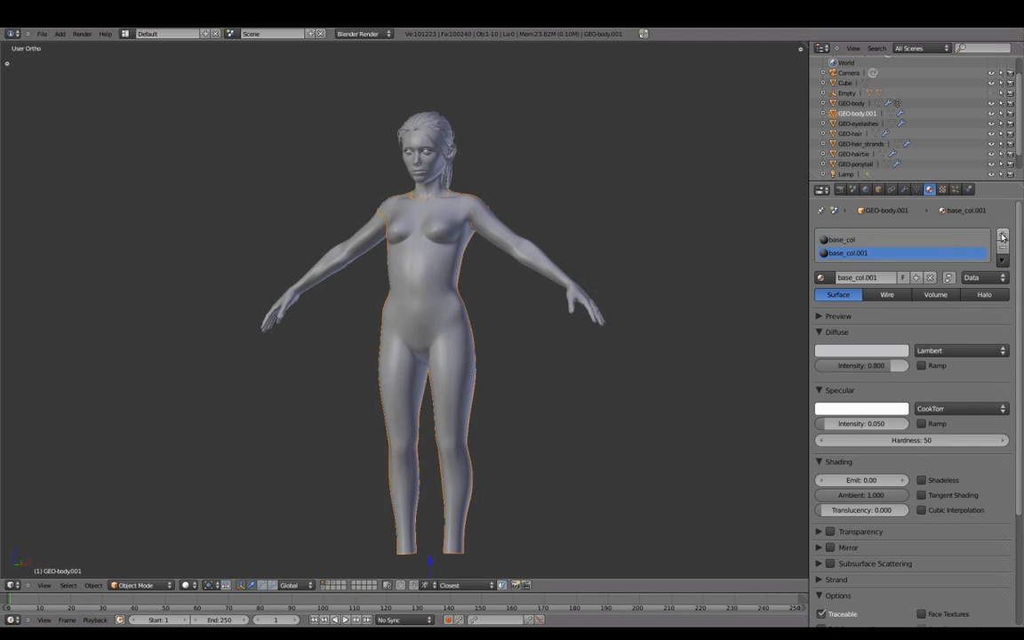
pyautogui.click(1002, 247)
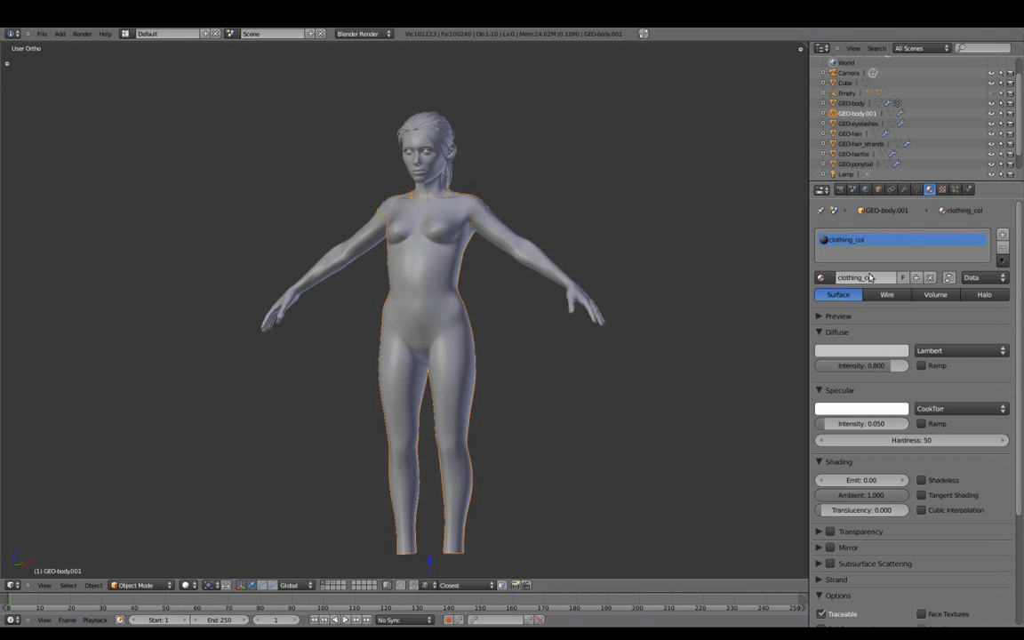
pyautogui.click(860, 350)
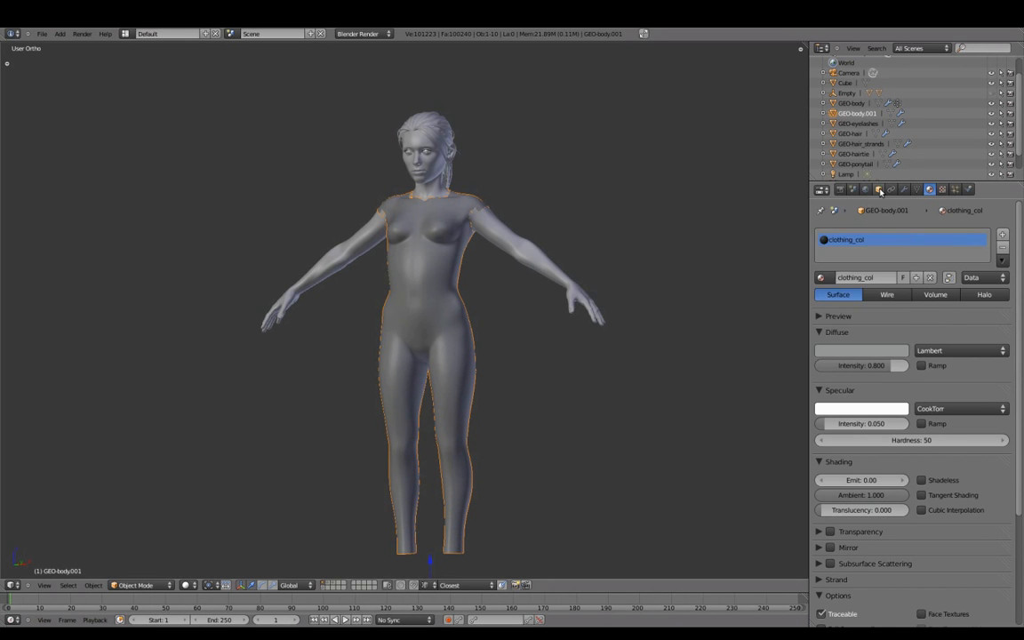
# - Rename the separated object to GEO-clothing_base in its Object settings
pyautogui.click(878, 189)
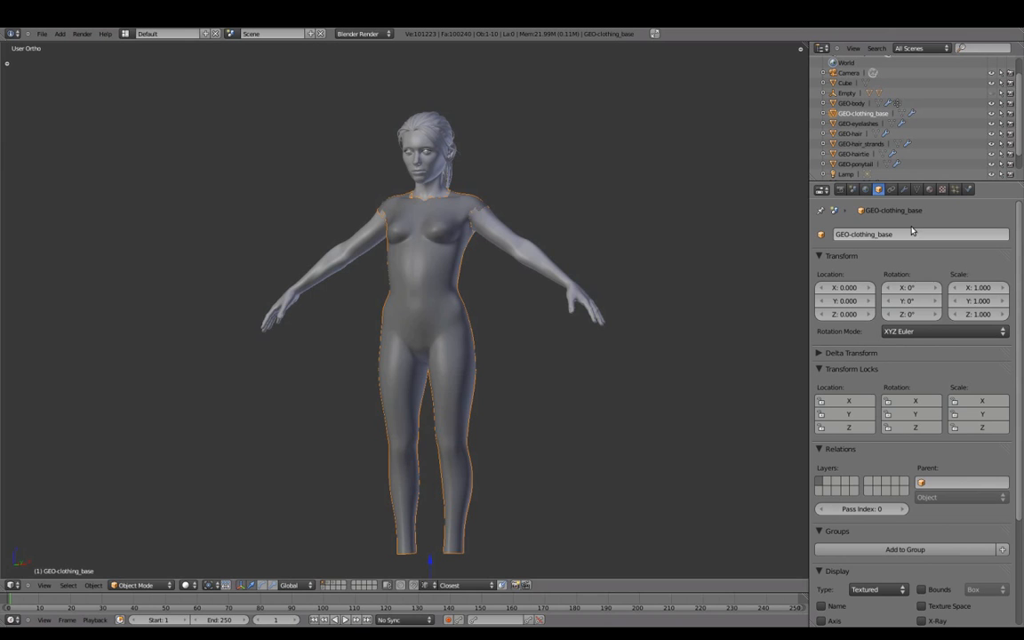
pyautogui.click(851, 103)
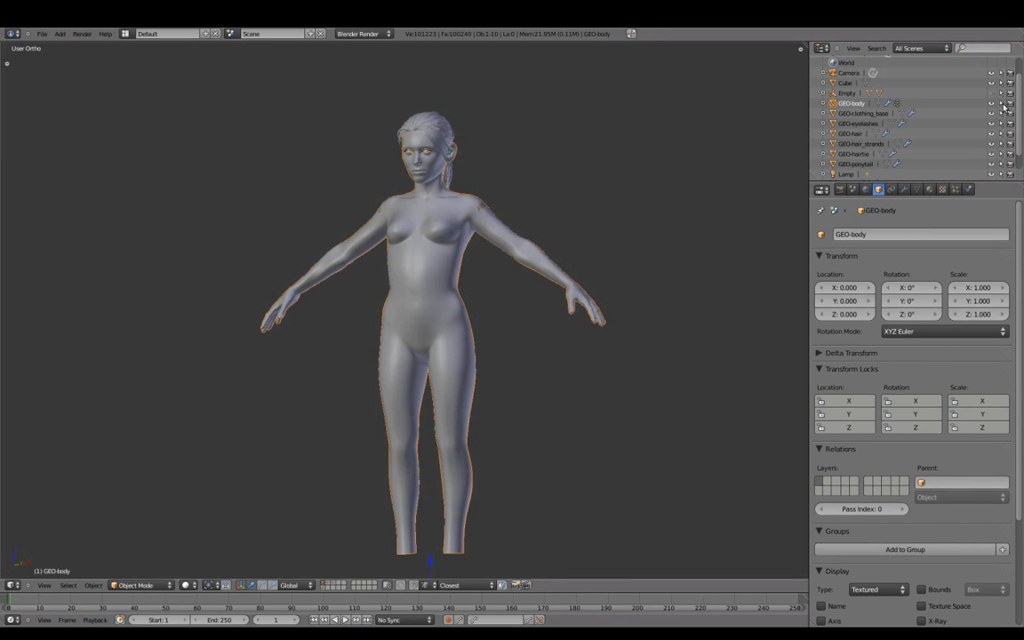
pyautogui.moveTo(1001, 104)
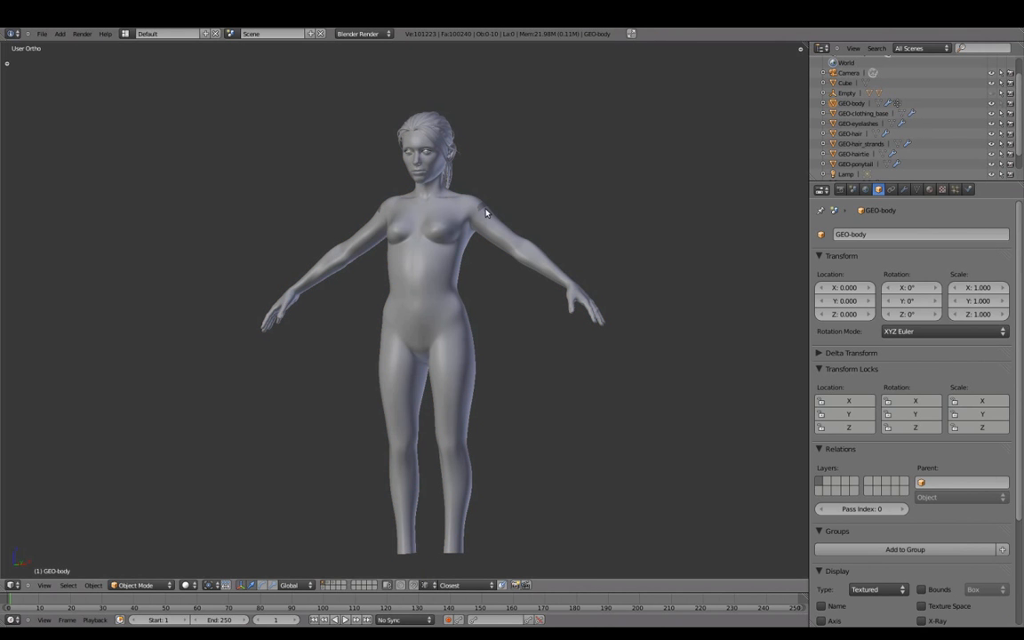
pyautogui.click(862, 113)
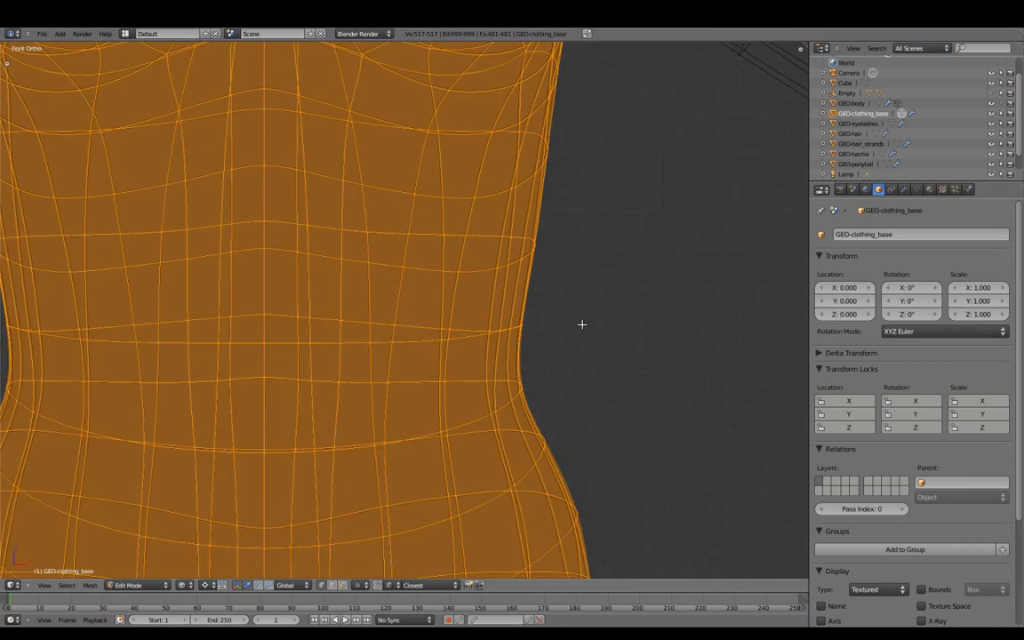
# - Zoom out while separating the hips-and-legs half into GEO-clothing_base.001
pyautogui.scroll(-3)
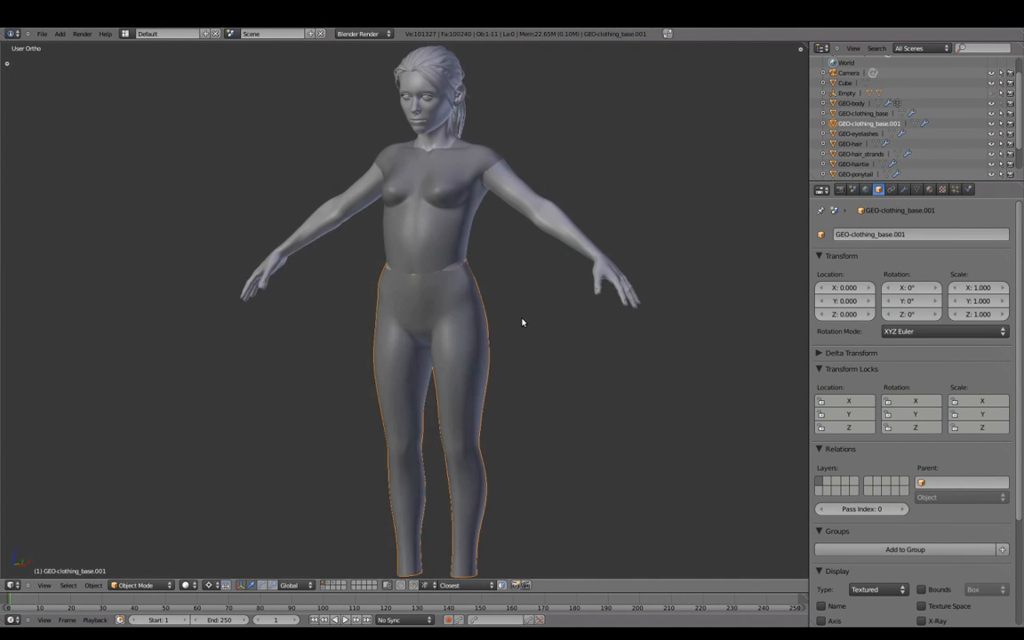
# - Check the renamed GEO-pants mesh in Edit Mode and return with its Mirror and Subsurf modifiers
pyautogui.press('Tab')
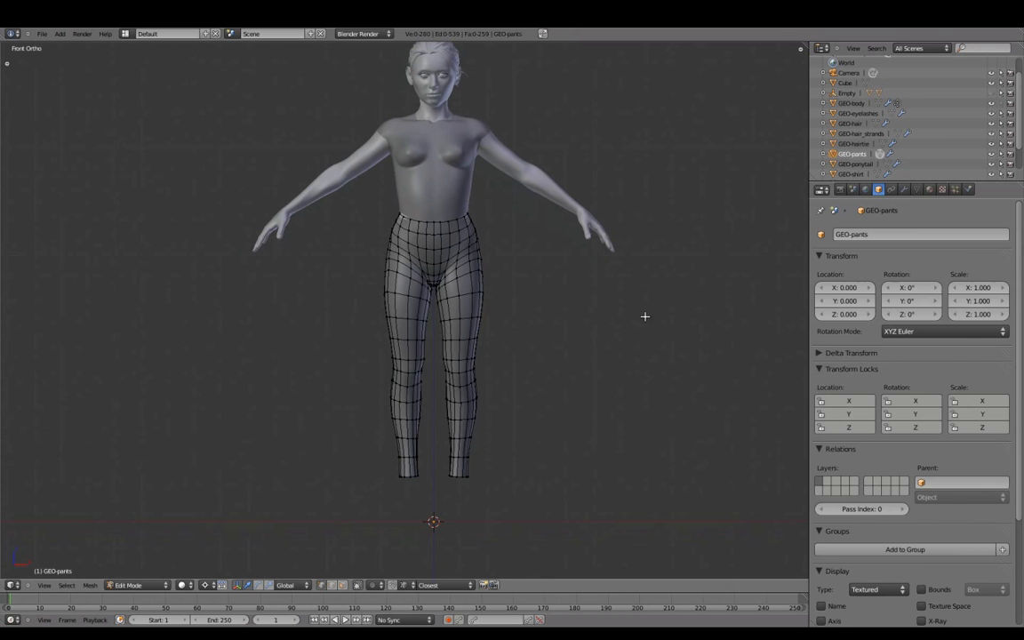
pyautogui.press('Tab')
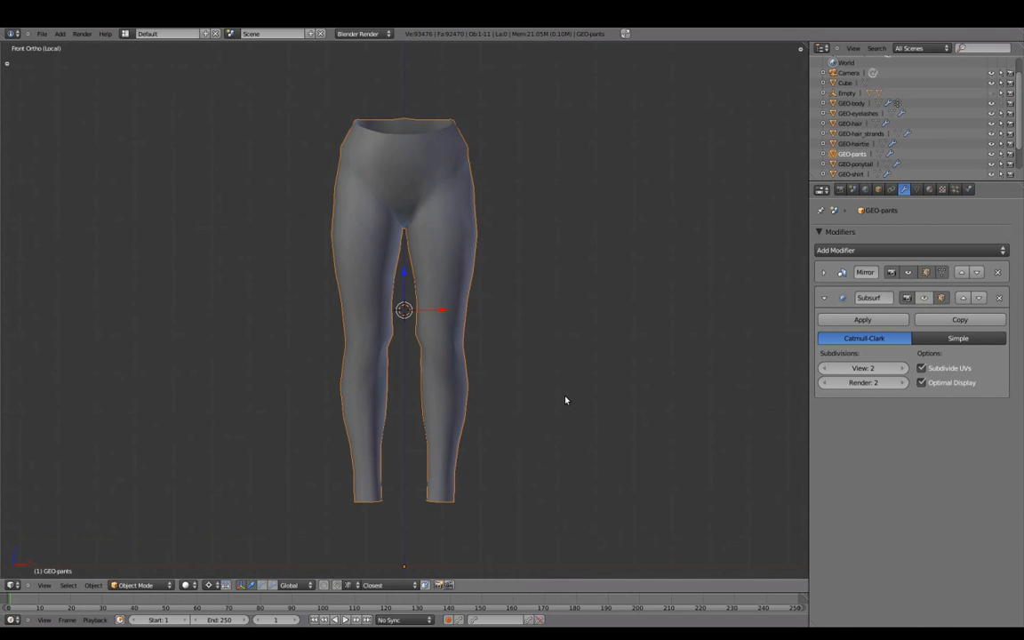
# - Add paired vertical edge loops down the front of both pant legs to form creased seams
pyautogui.press('Tab')
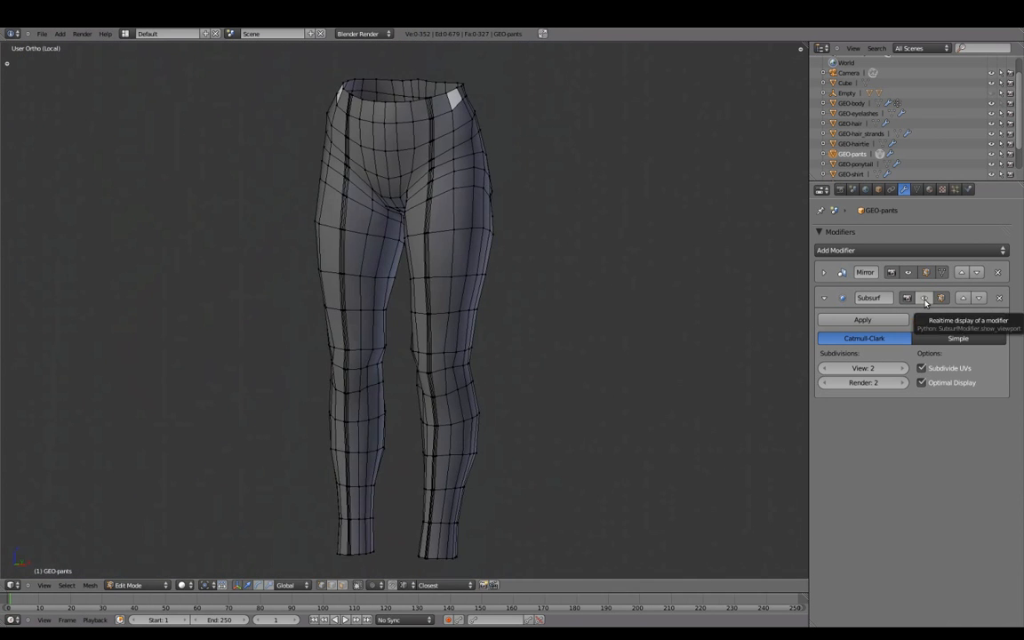
pyautogui.press('Tab')
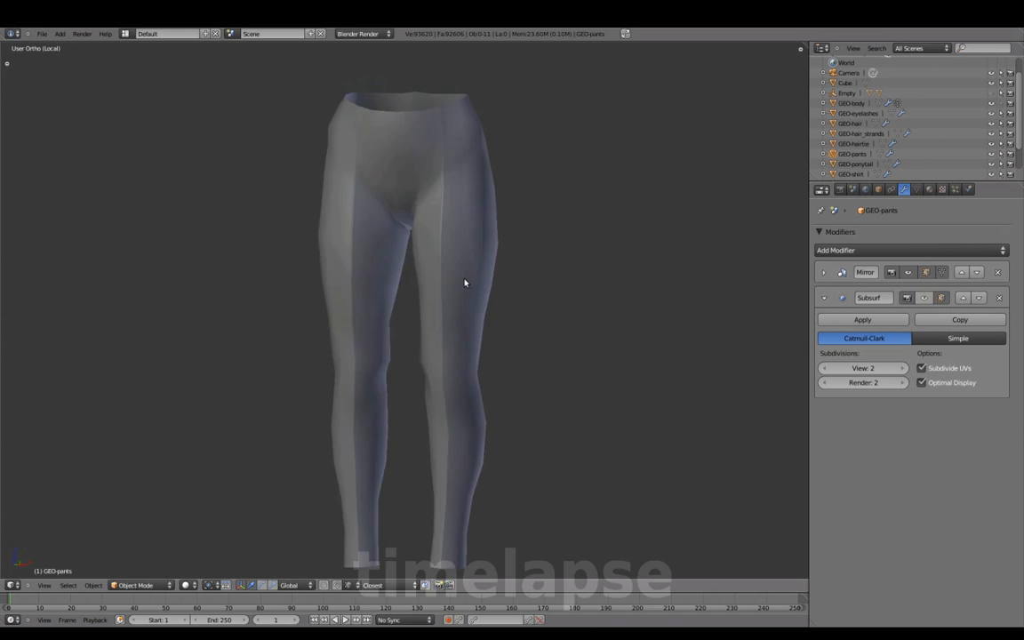
# - Add matching edge-loop seams down the back and inner pant legs from Back Ortho view
pyautogui.press('Tab')
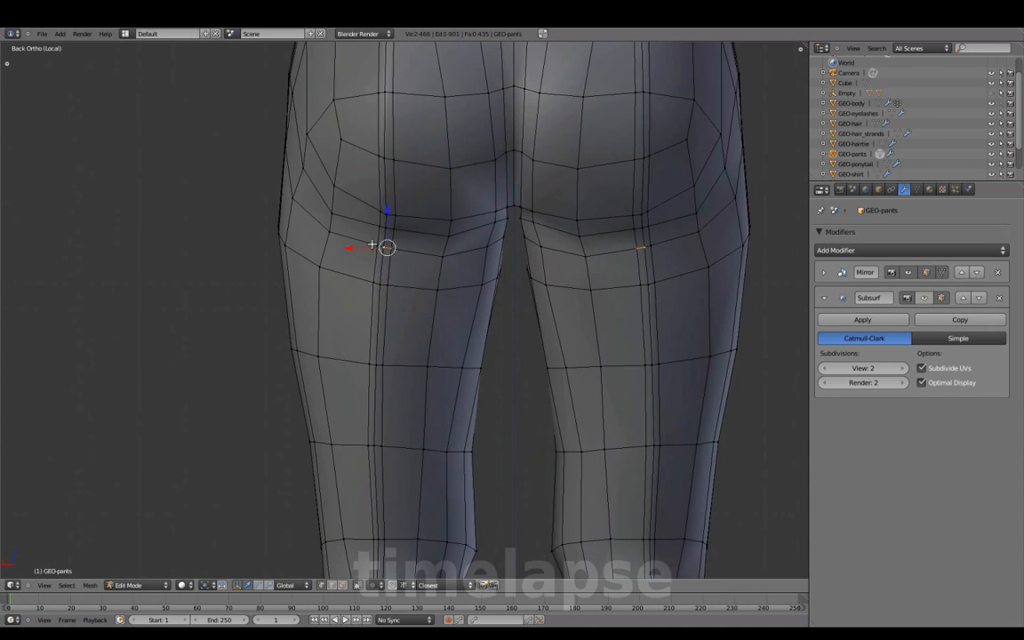
pyautogui.scroll(-3)
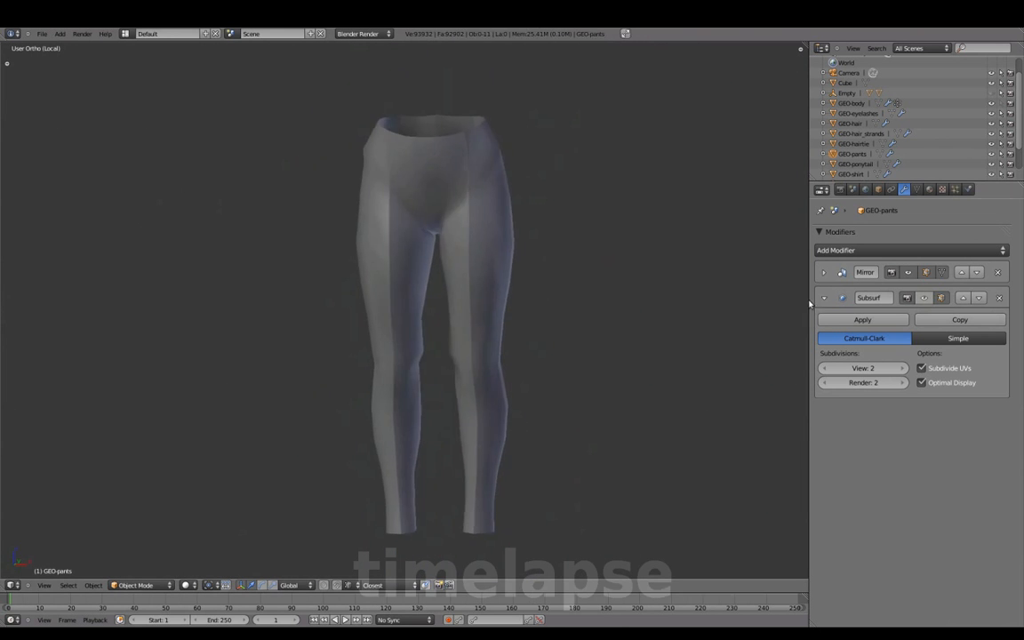
pyautogui.press('Tab')
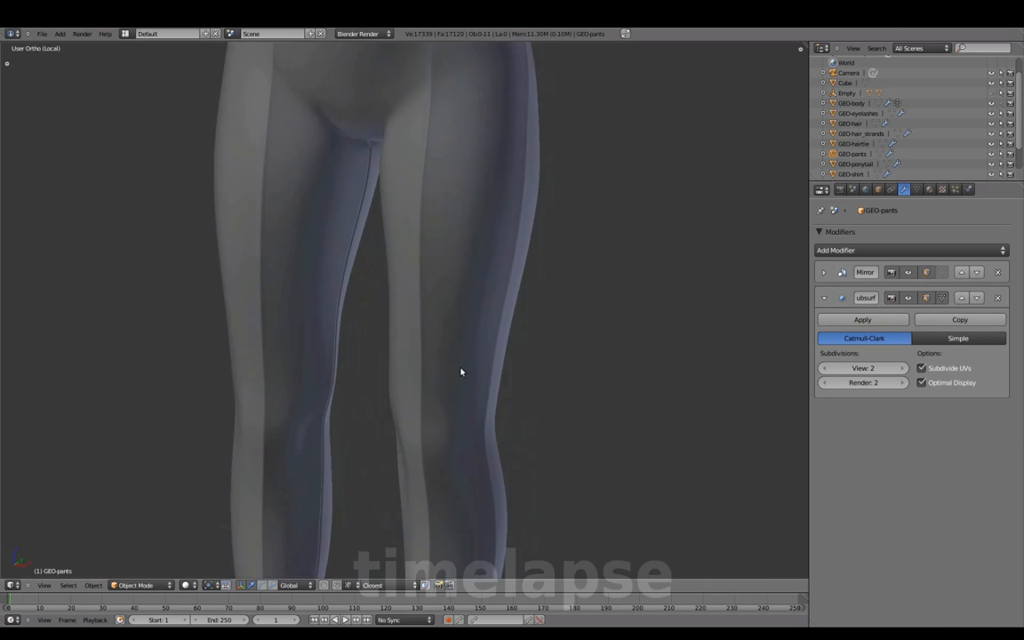
# - Add a centre-front seam of edge loops to GEO-pants and check it on the smoothed mesh
pyautogui.press('Tab')
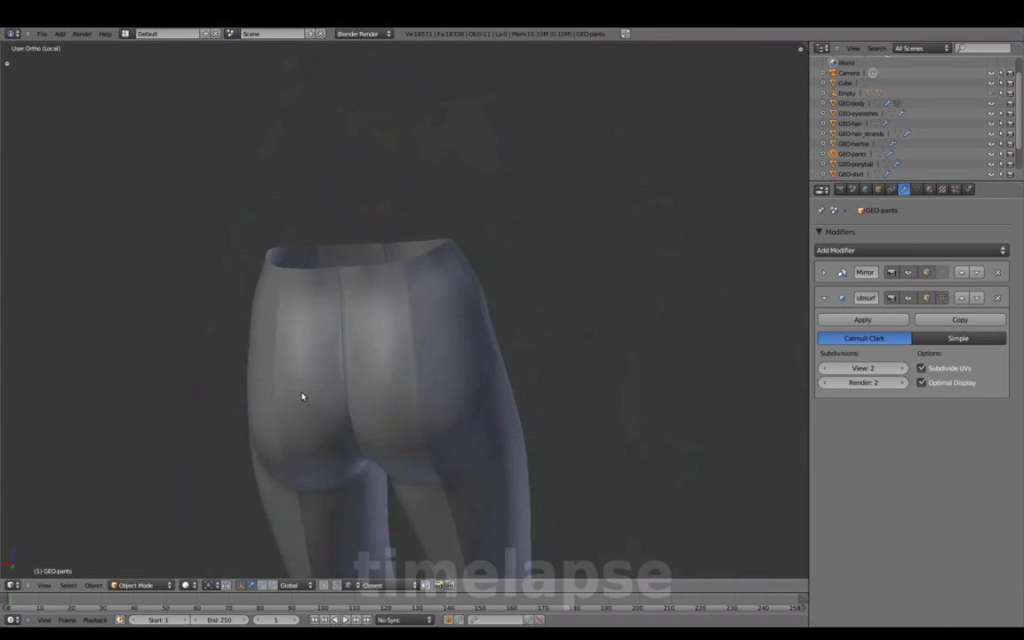
pyautogui.press('Tab')
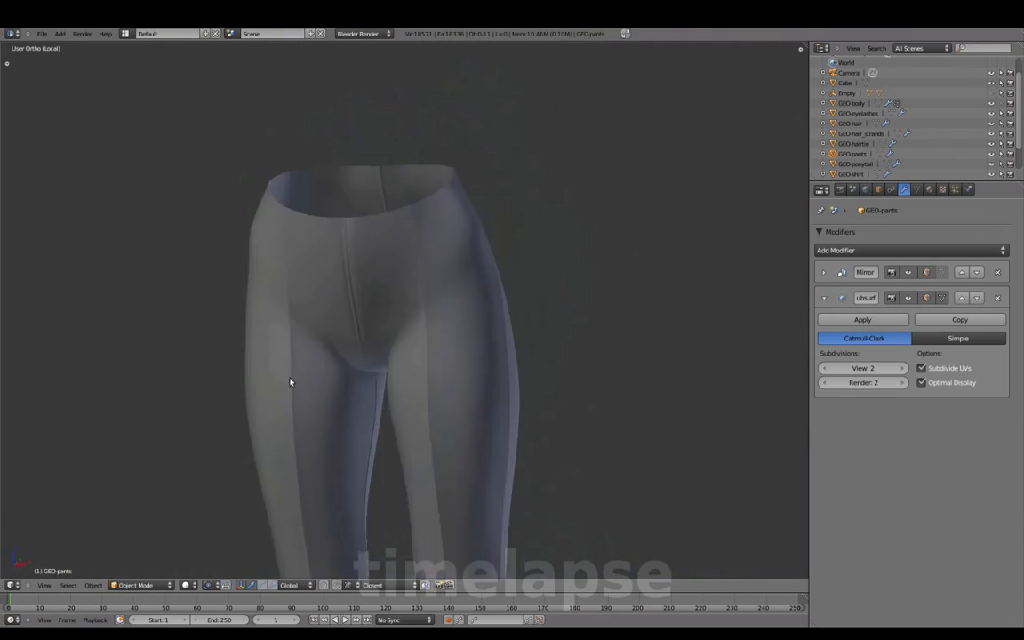
pyautogui.press('Tab')
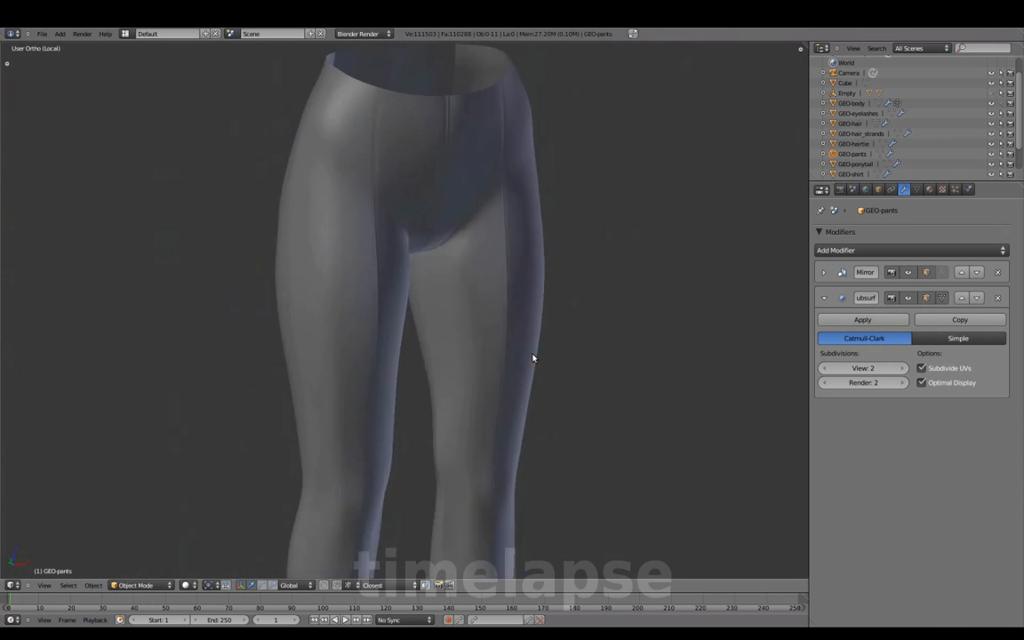
# - Add the centre-back seam and waistband edge loops, viewing the pants from behind
pyautogui.press('Tab')
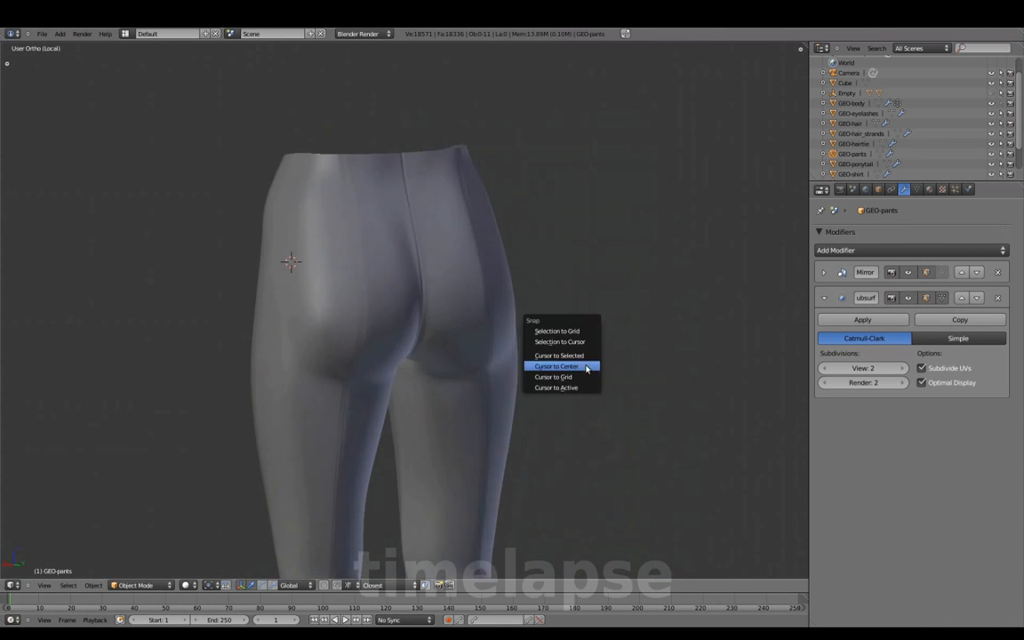
pyautogui.press('Tab')
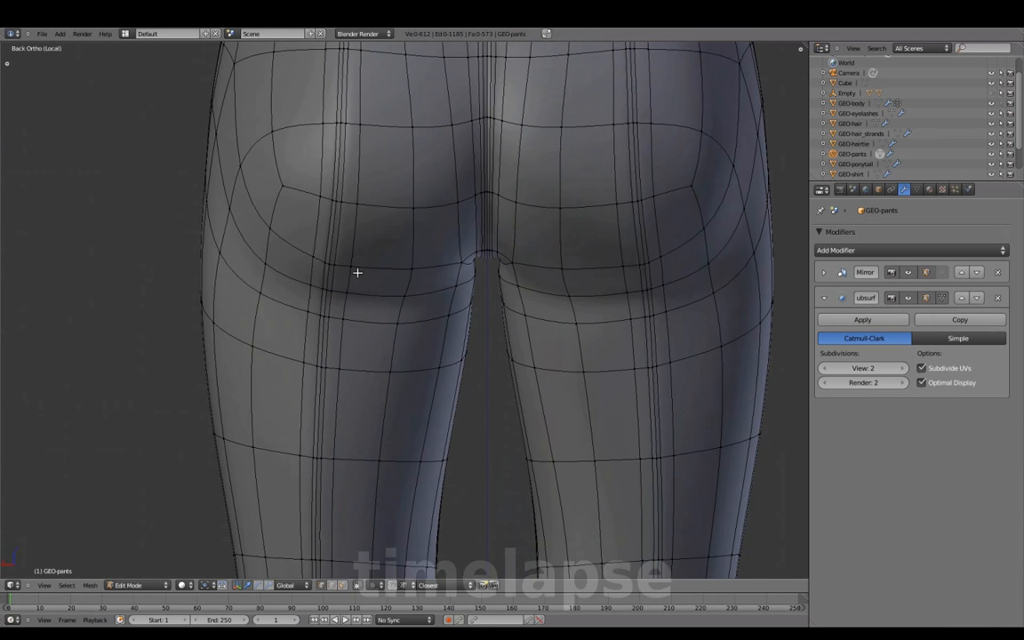